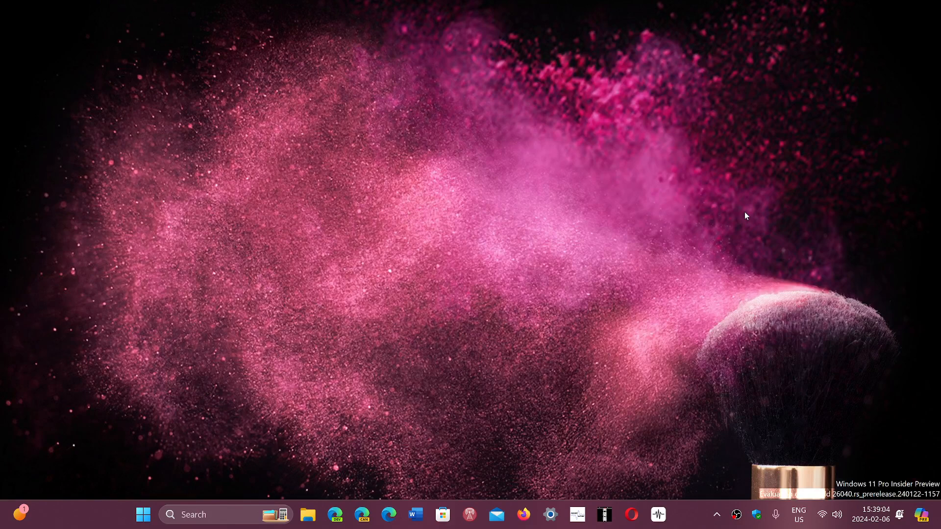
mouse_move(707, 208)
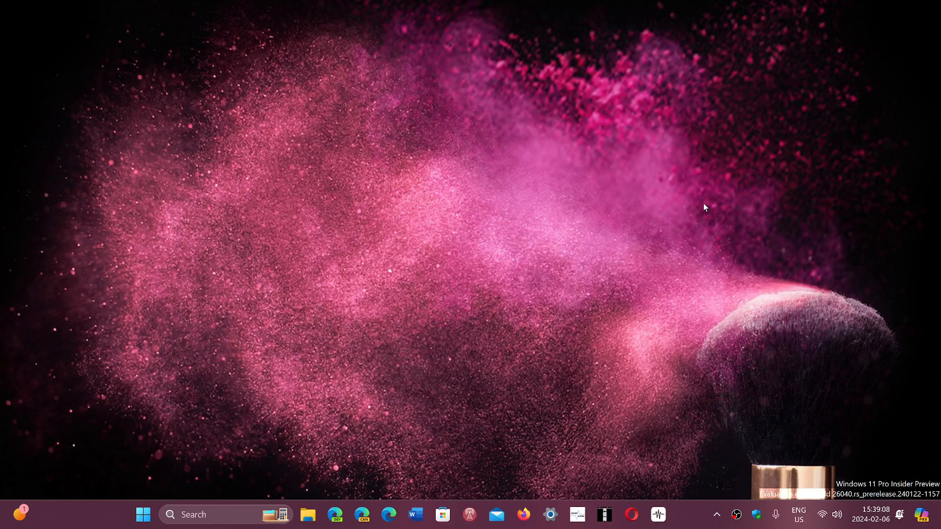
mouse_move(388, 496)
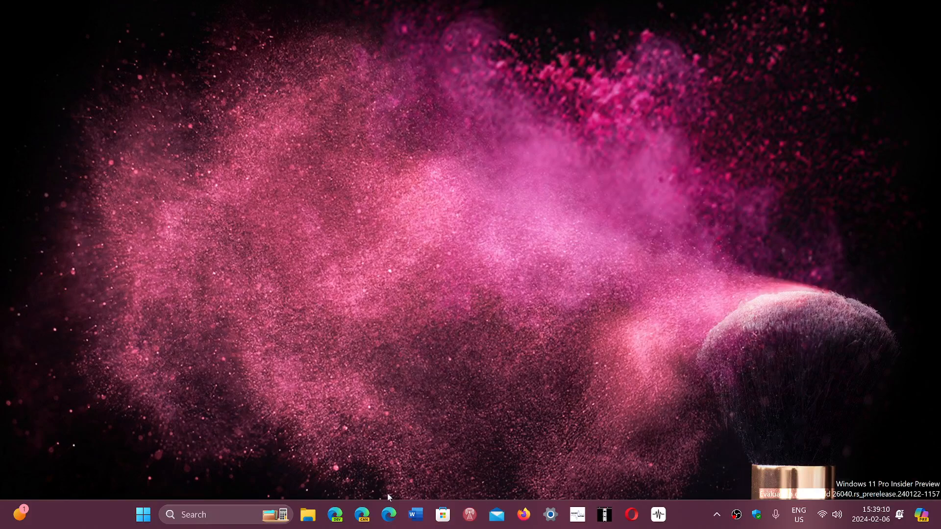
- Launch Edge from the taskbar and show its Settings and more menu with Help and feedback
left_click(388, 515)
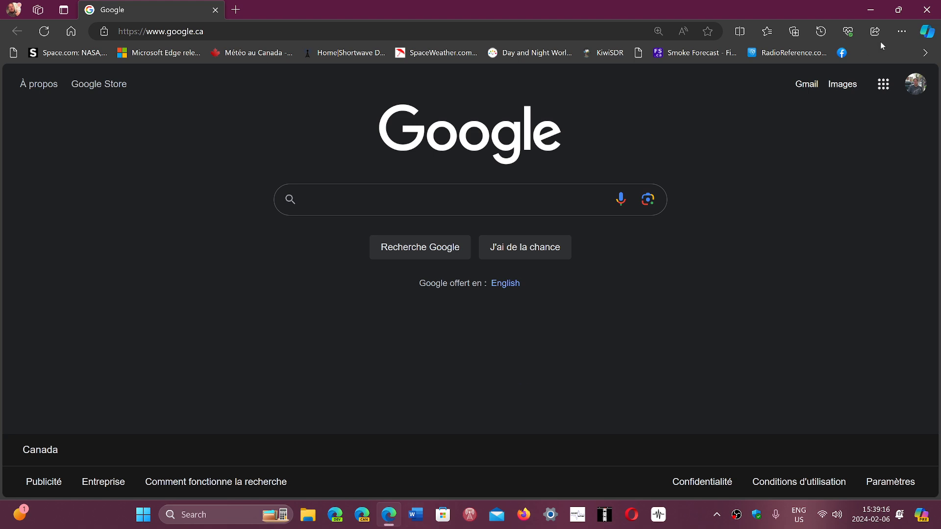
left_click(901, 32)
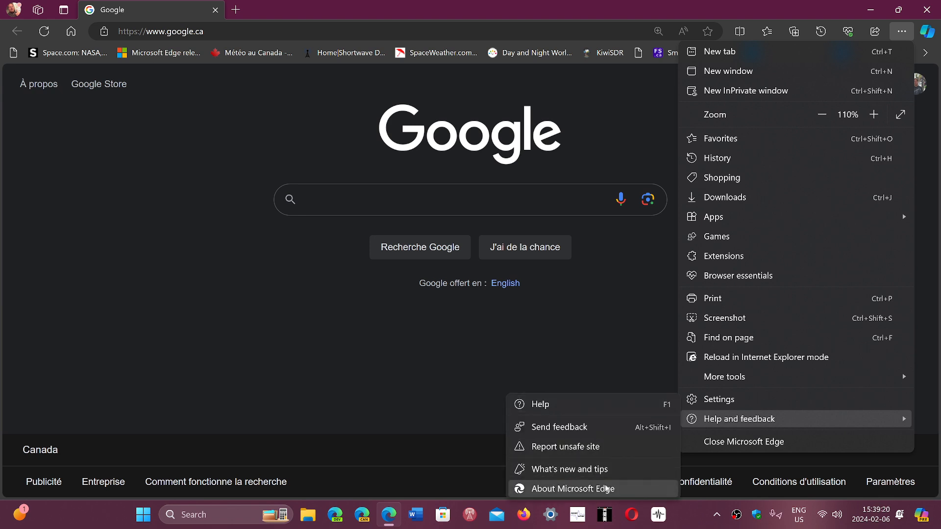
- Display the About page reporting version 121.0.2277.106 and 'Microsoft Edge is up to date'
left_click(572, 488)
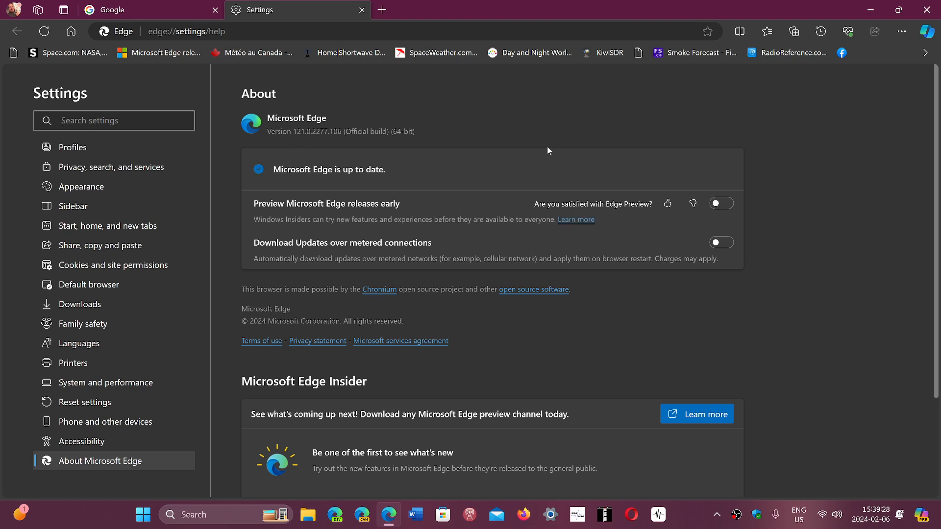
mouse_move(539, 169)
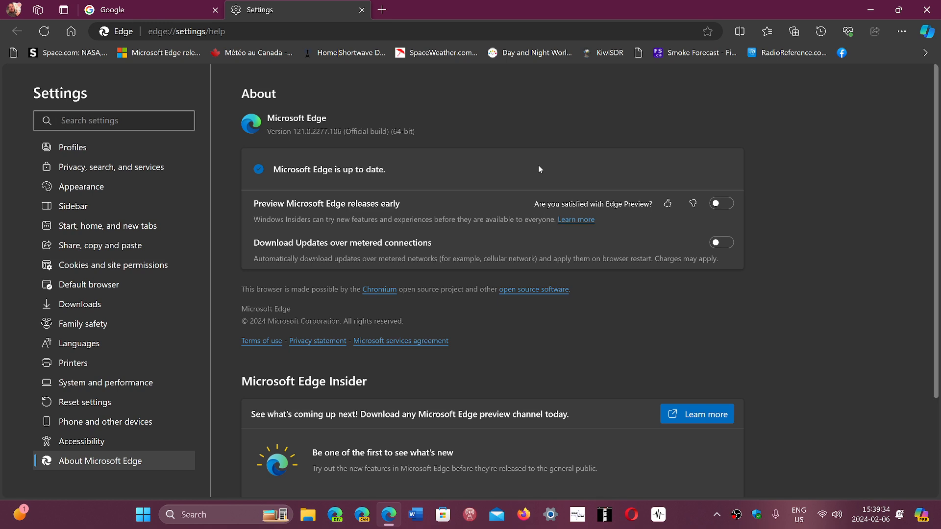
left_click(114, 121)
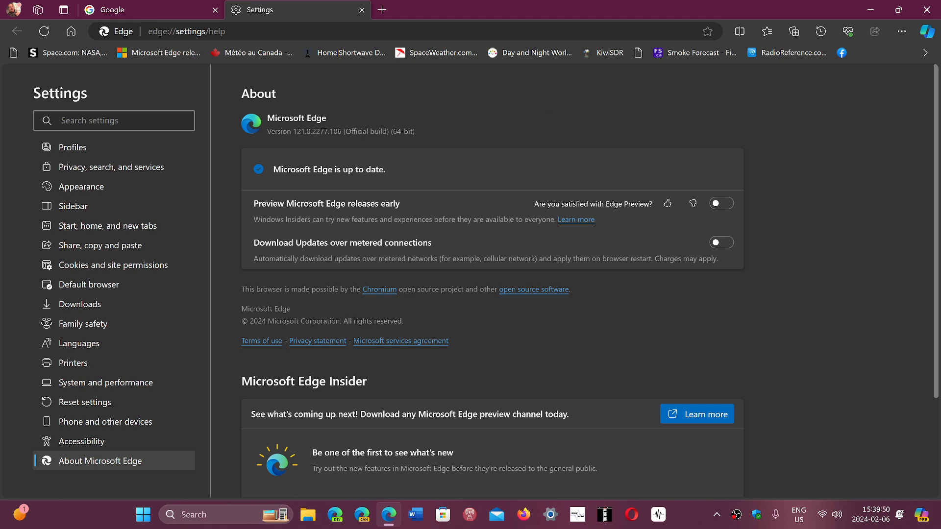
mouse_move(443, 347)
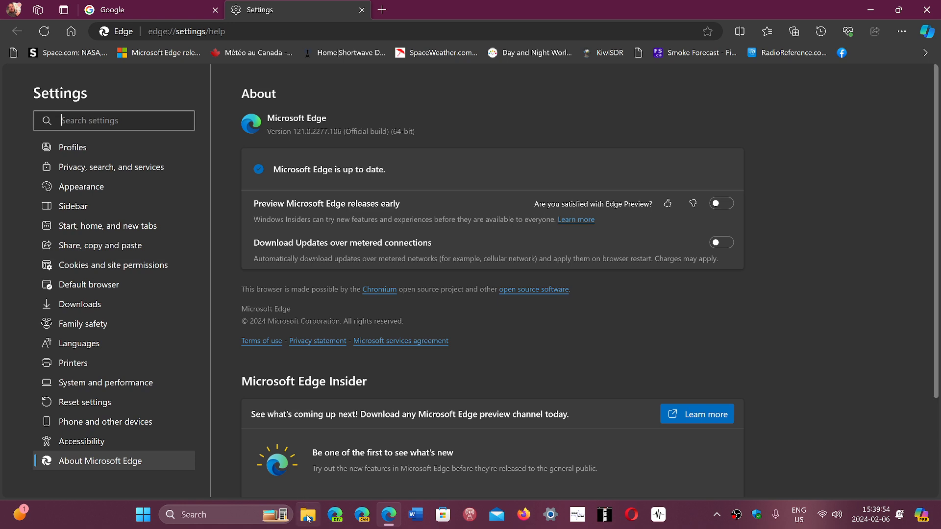
left_click(308, 515)
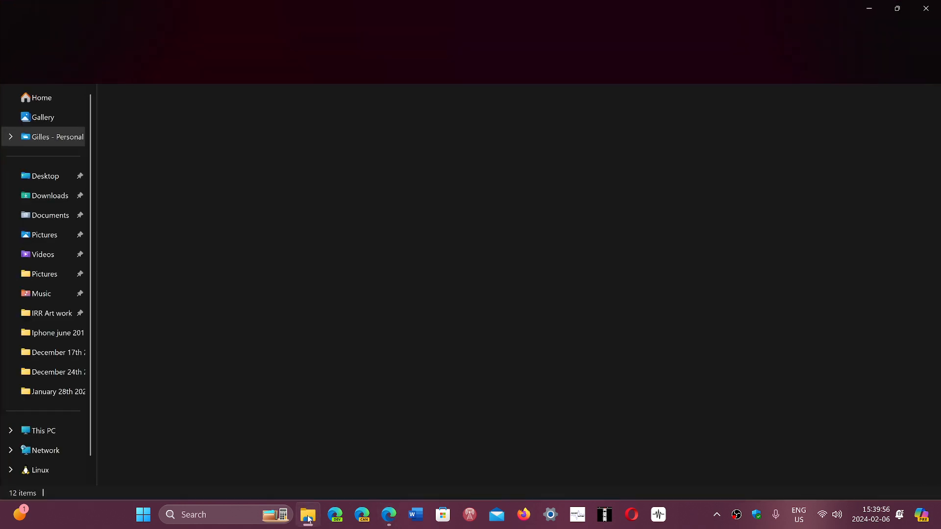
left_click(308, 514)
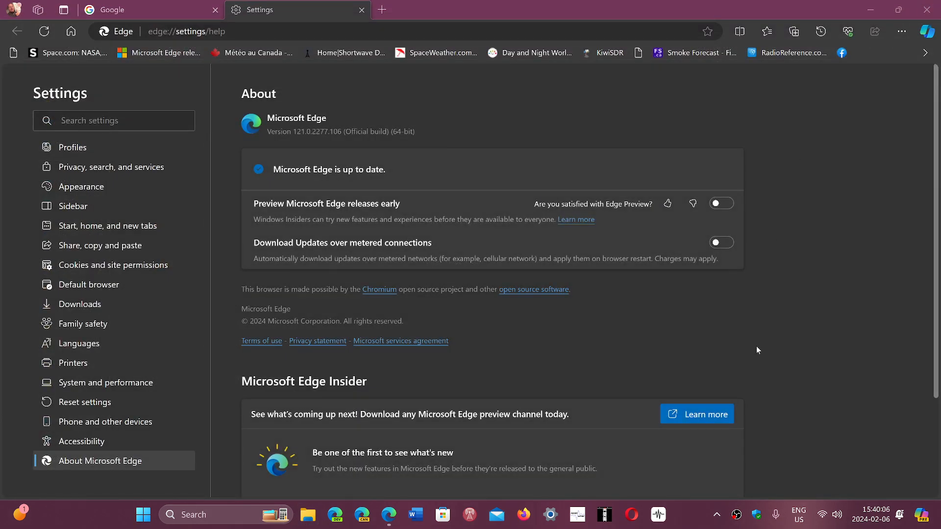
mouse_move(827, 344)
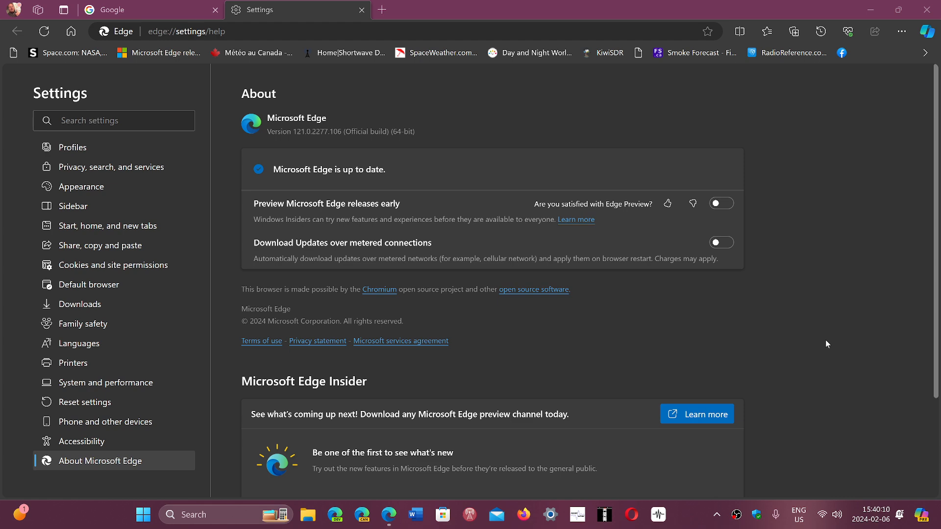
mouse_move(826, 66)
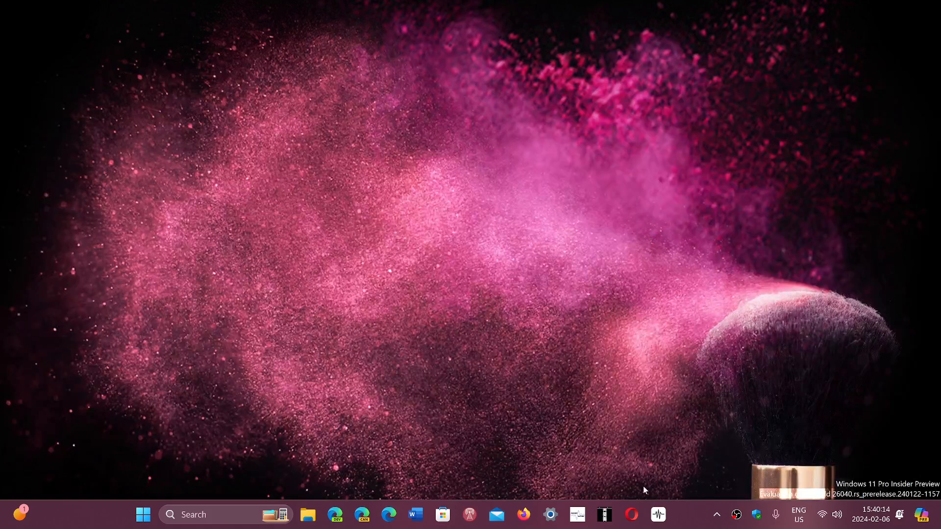
mouse_move(681, 521)
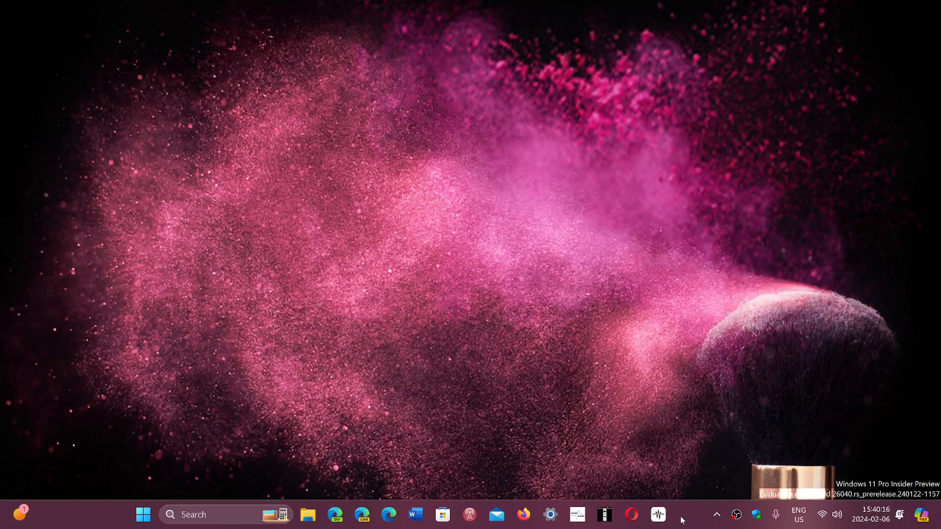